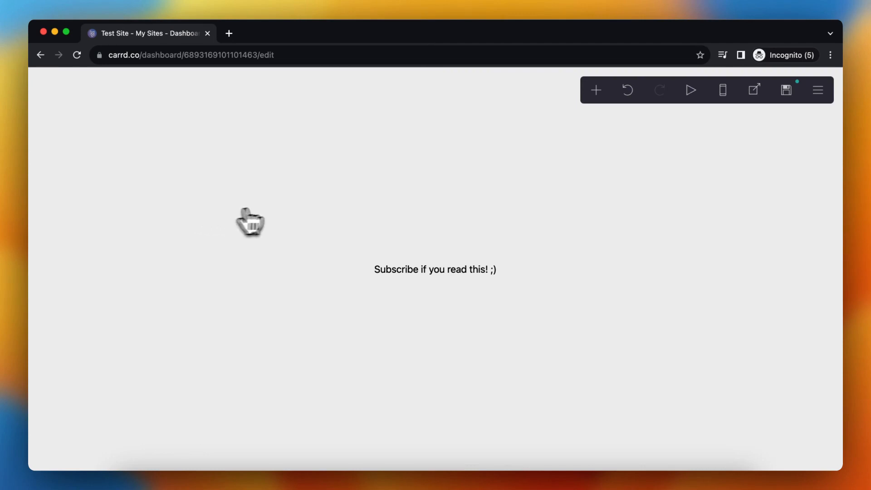
# Open the Add element menu to reach the Try Pro upgrade offer.
pyautogui.click(596, 90)
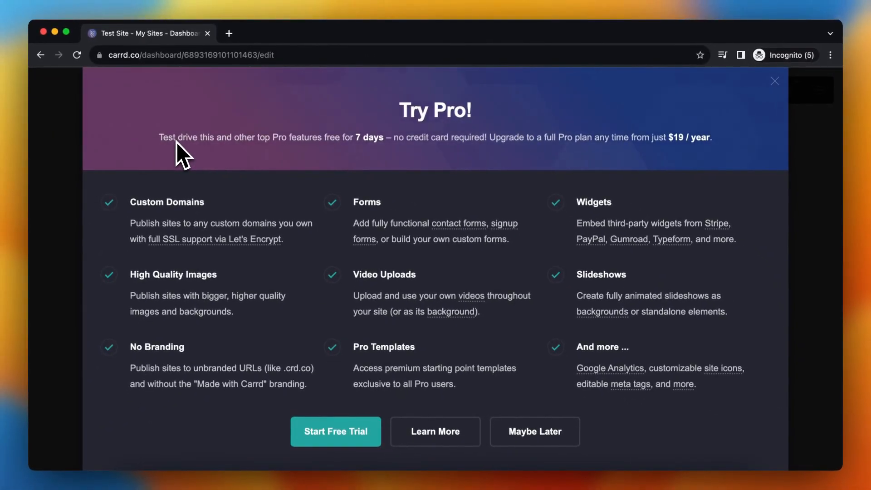
pyautogui.moveTo(210, 159)
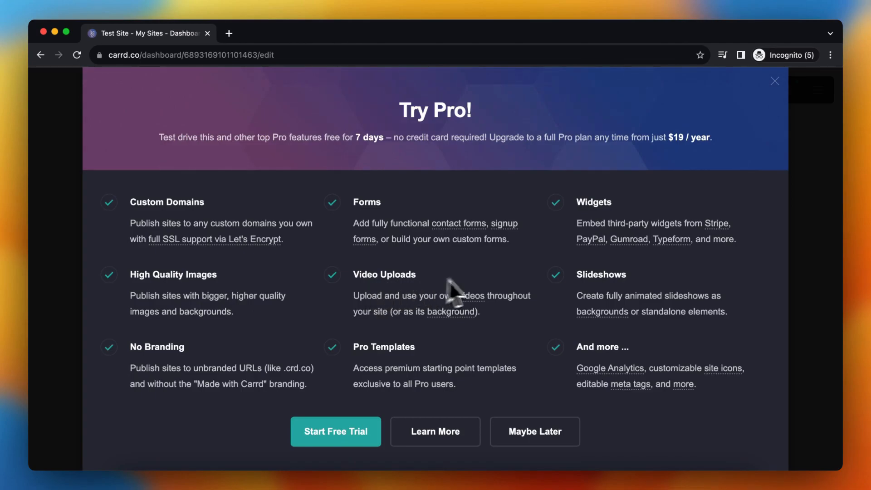
pyautogui.moveTo(616, 317)
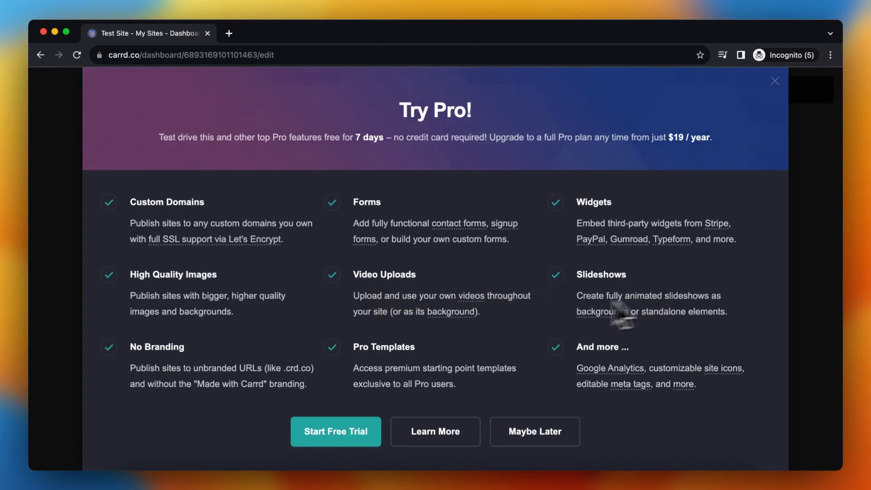
pyautogui.moveTo(372, 372)
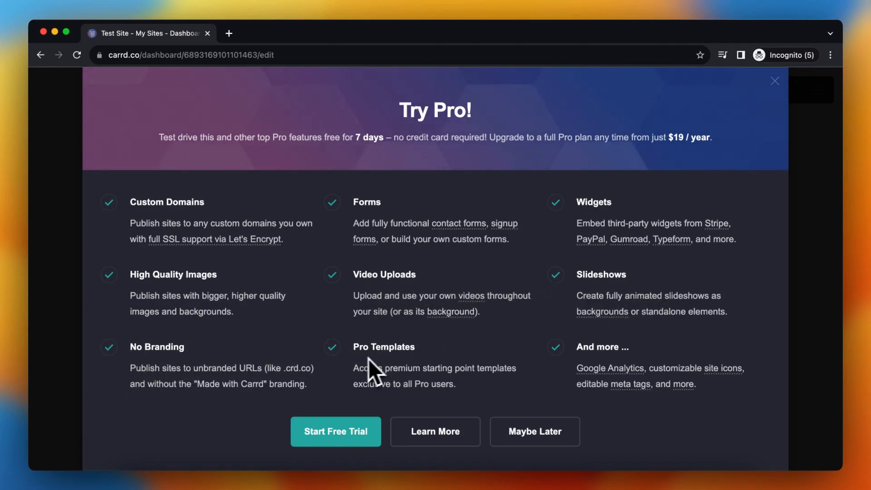
pyautogui.moveTo(567, 378)
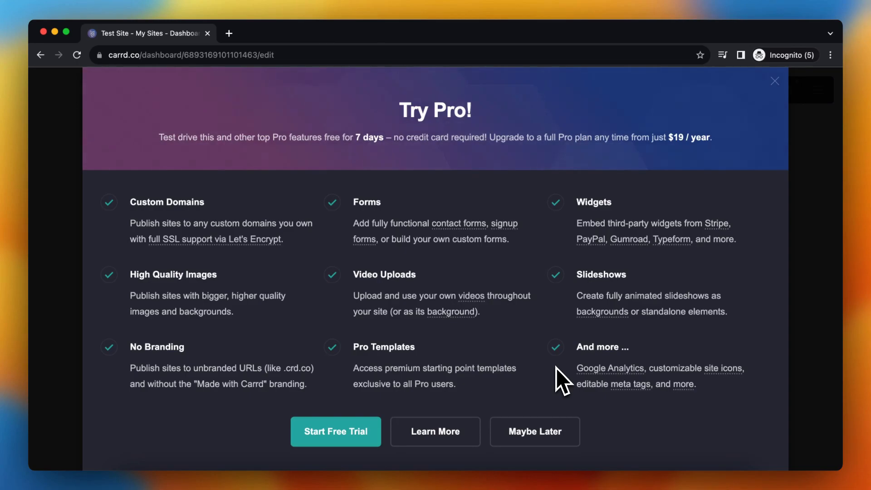
pyautogui.moveTo(414, 319)
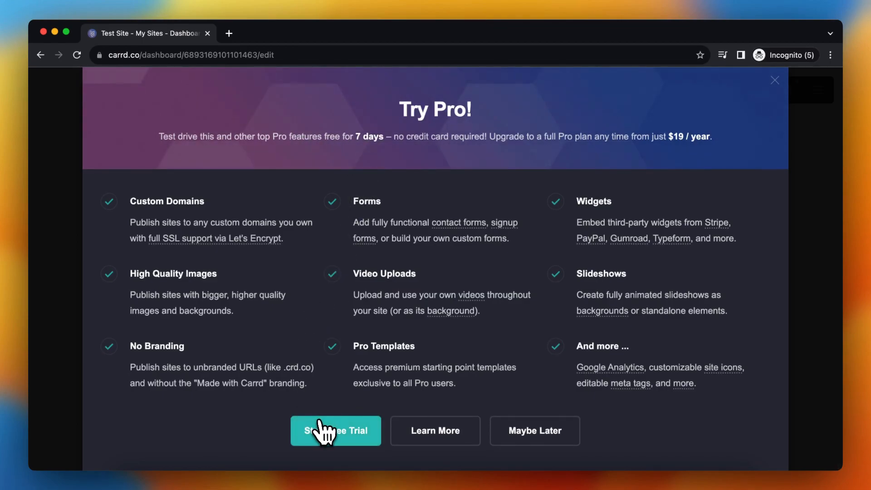
# Start the seven-day Pro free trial and acknowledge the Pro Trial Started message.
pyautogui.click(336, 430)
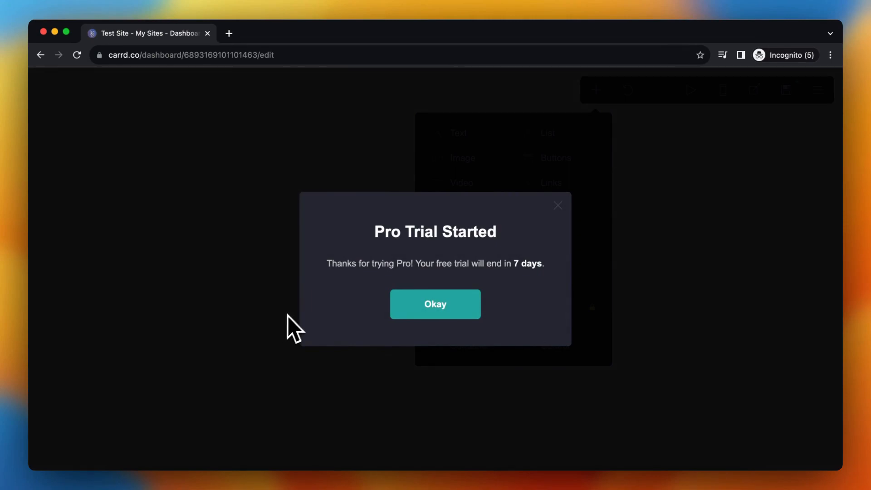
pyautogui.click(436, 304)
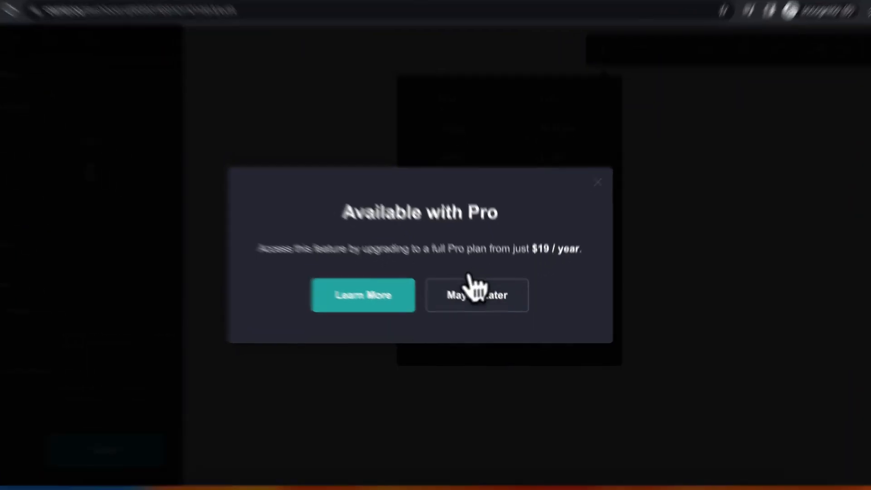
# Choose Maybe Later on the Available with Pro prompt to return to the element list.
pyautogui.click(477, 295)
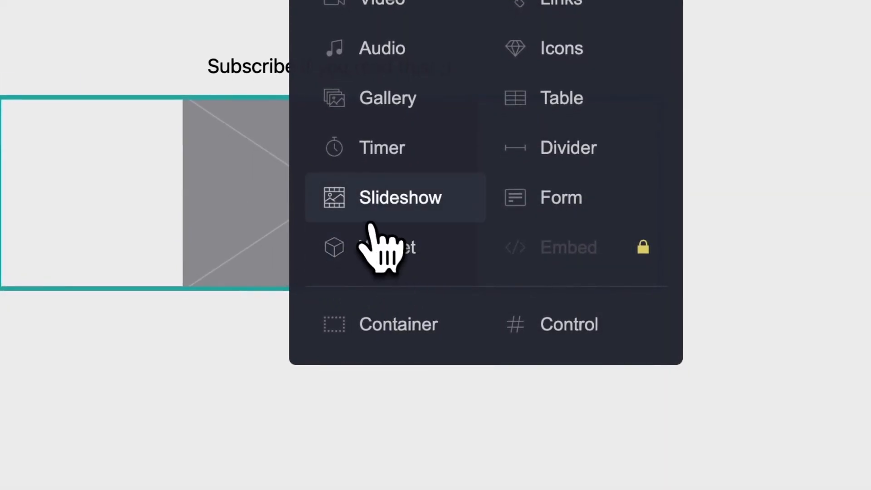
pyautogui.moveTo(577, 239)
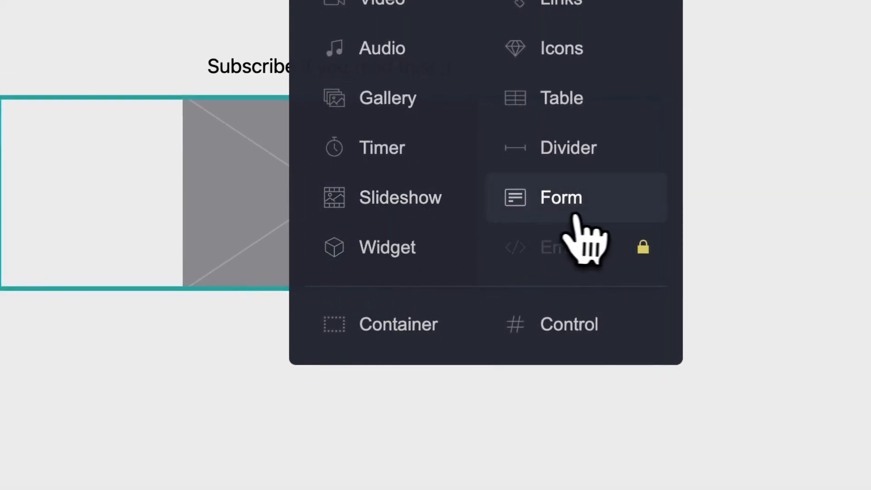